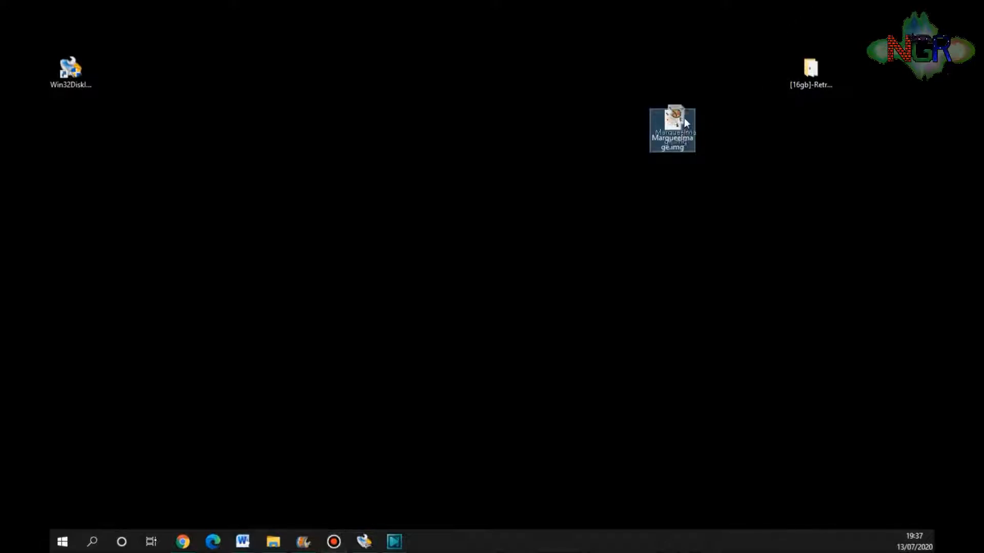
Move MarqueeImage.img up beside the [16gb]-Retropie folder on the desktop.
drag(671, 129, 718, 76)
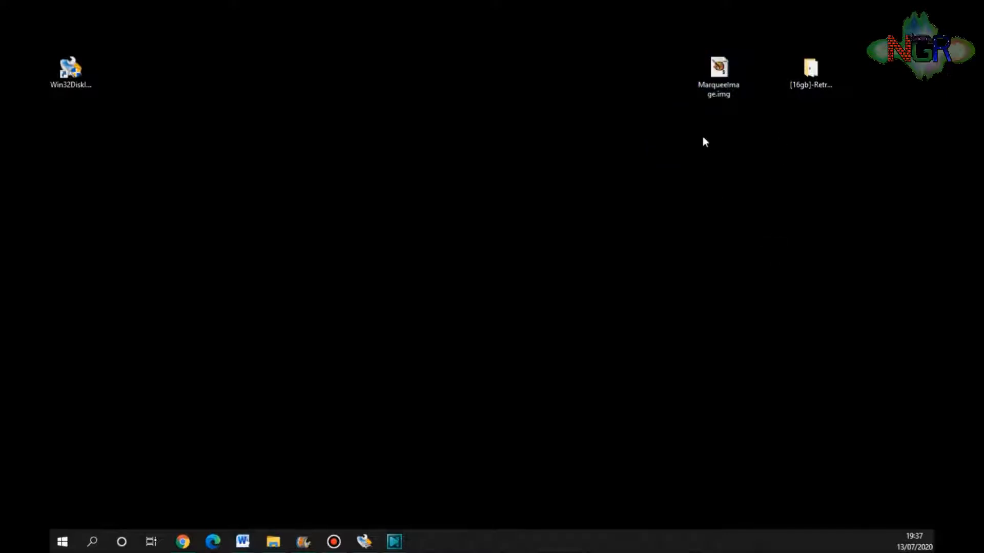
click(718, 67)
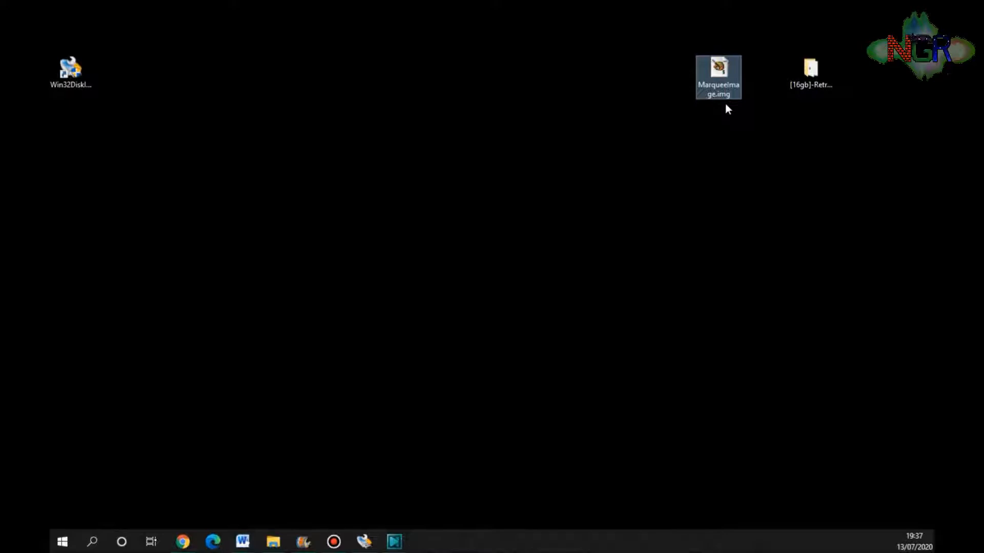
click(811, 67)
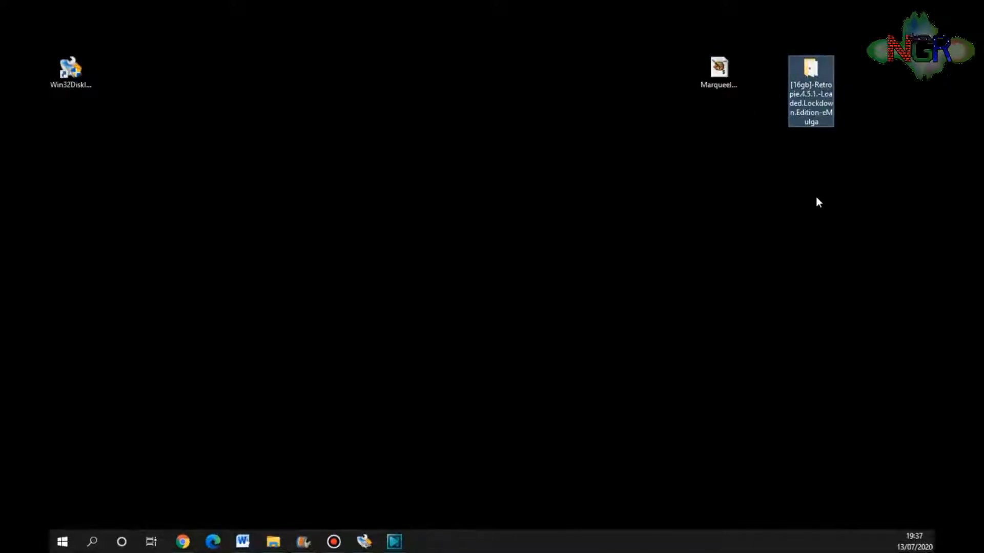
click(457, 274)
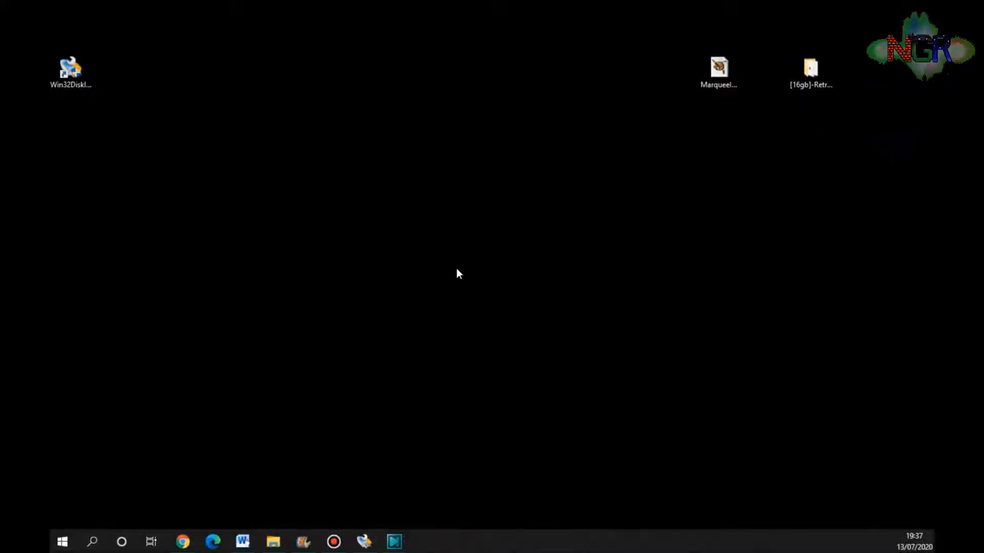
Open the [16gb]-Retropie desktop folder containing the eMulga archive parts.
double_click(813, 66)
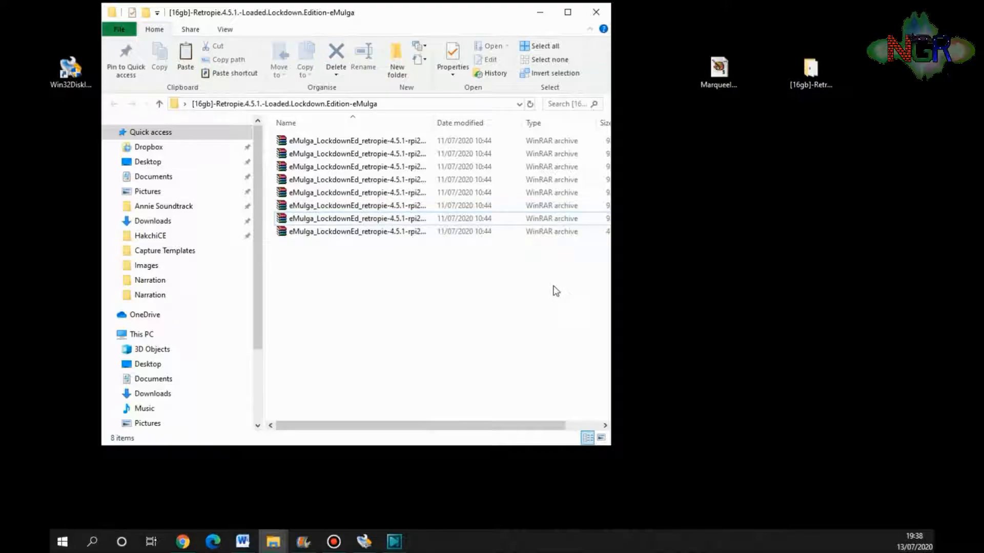
mouse_move(458, 262)
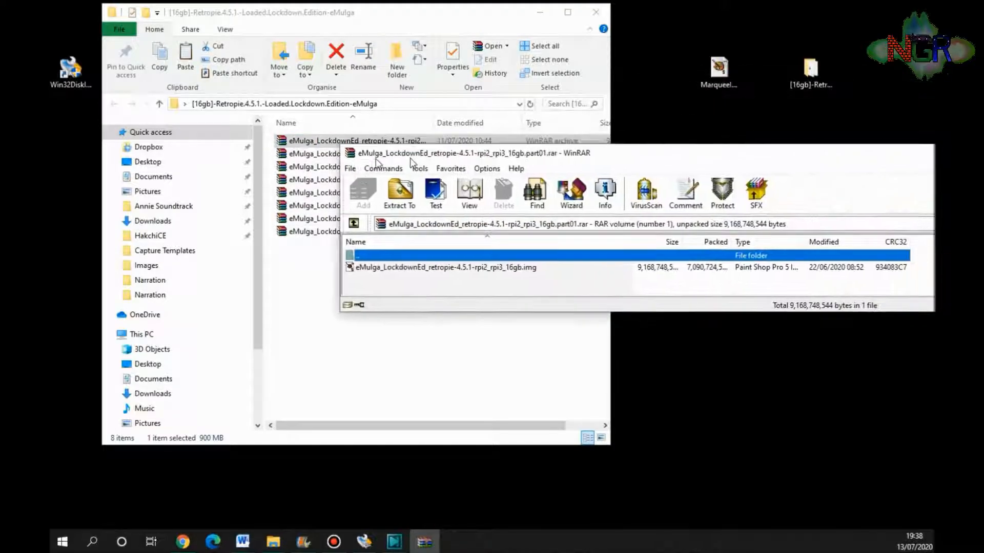
Extract eMulga_LockdownEd_retropie-4.5.1-rpi2_rpi3_16gb.img from WinRAR onto the desktop.
drag(466, 153, 261, 173)
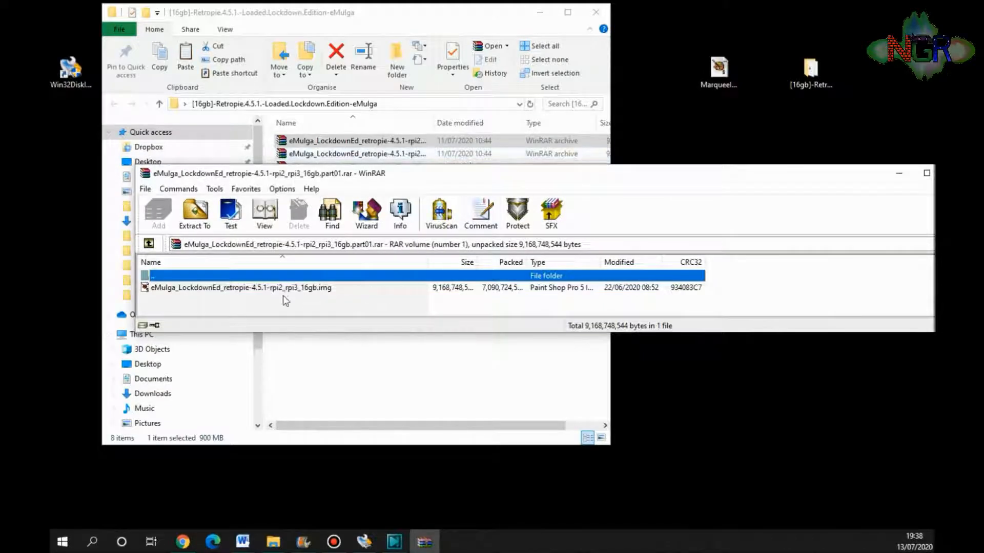
mouse_move(314, 296)
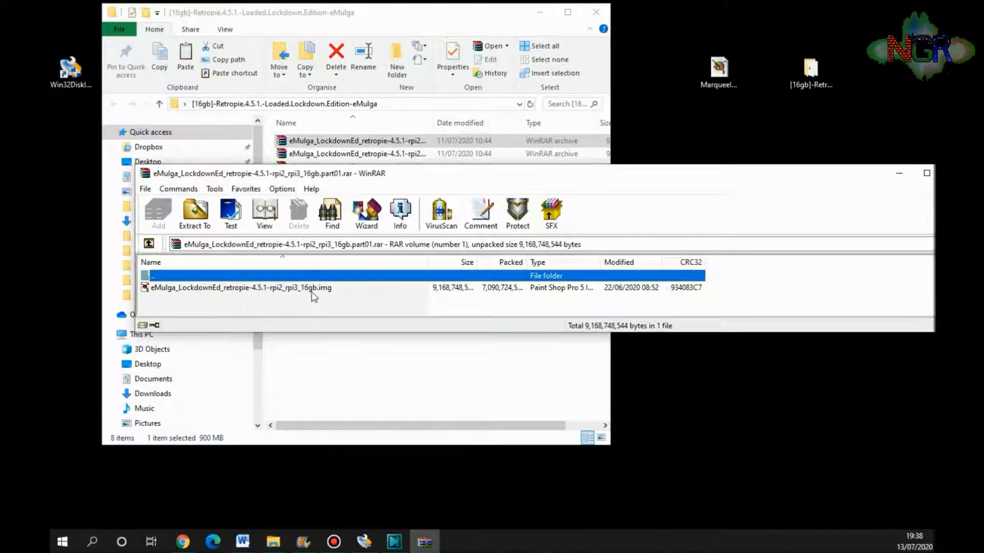
click(249, 287)
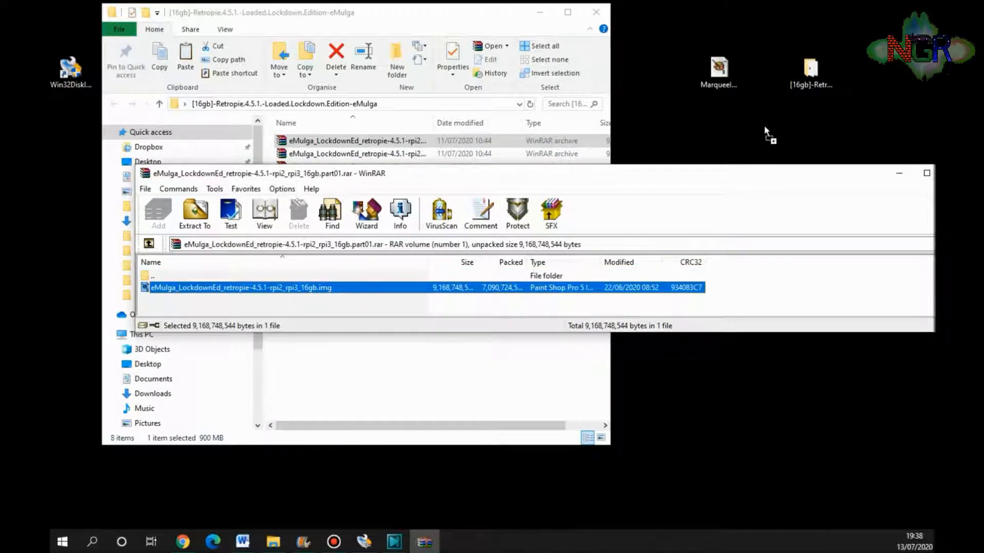
click(195, 213)
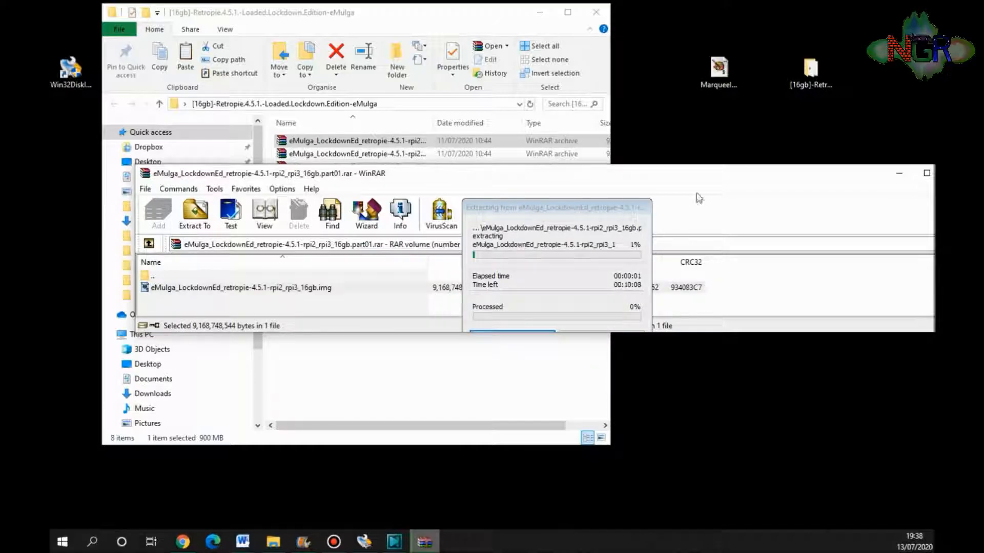
mouse_move(586, 280)
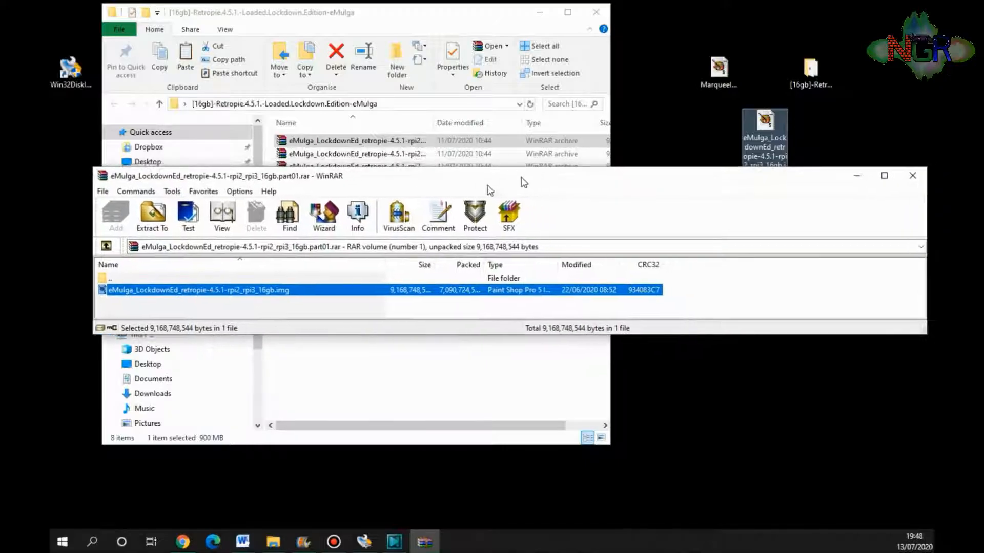
Close the WinRAR and File Explorer windows to reveal the extracted image.
click(912, 175)
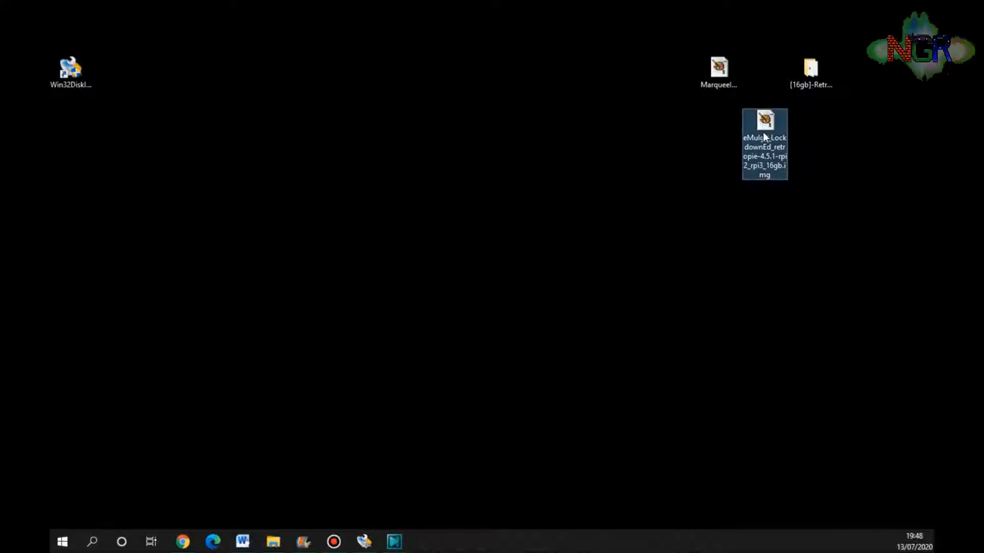
mouse_move(626, 256)
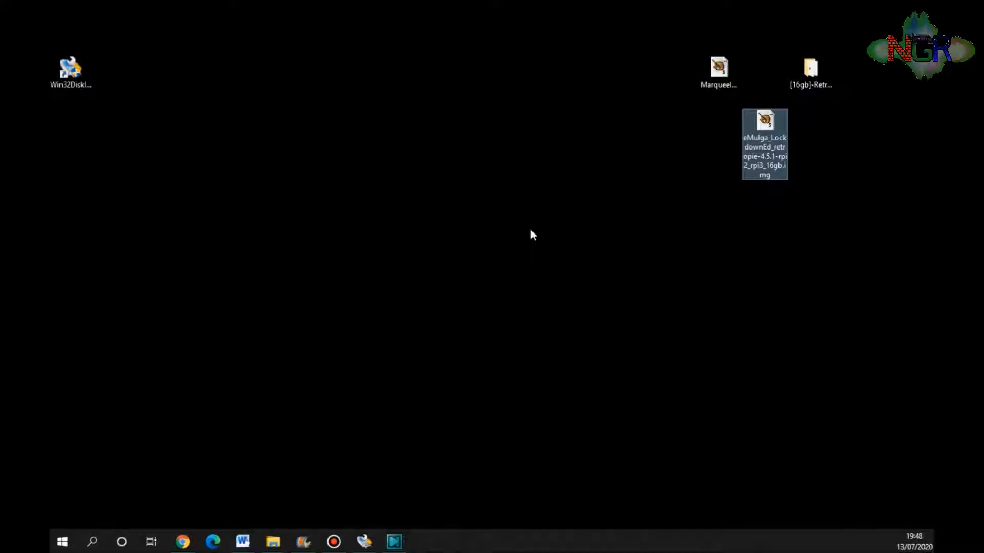
mouse_move(370, 240)
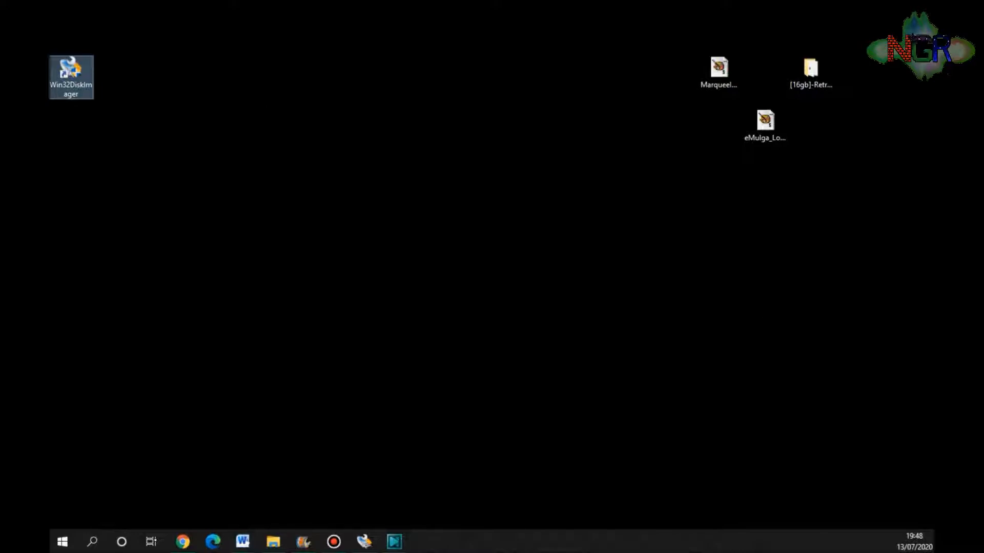
Launch Win32 Disk Imager from its desktop shortcut and reposition its window.
double_click(71, 65)
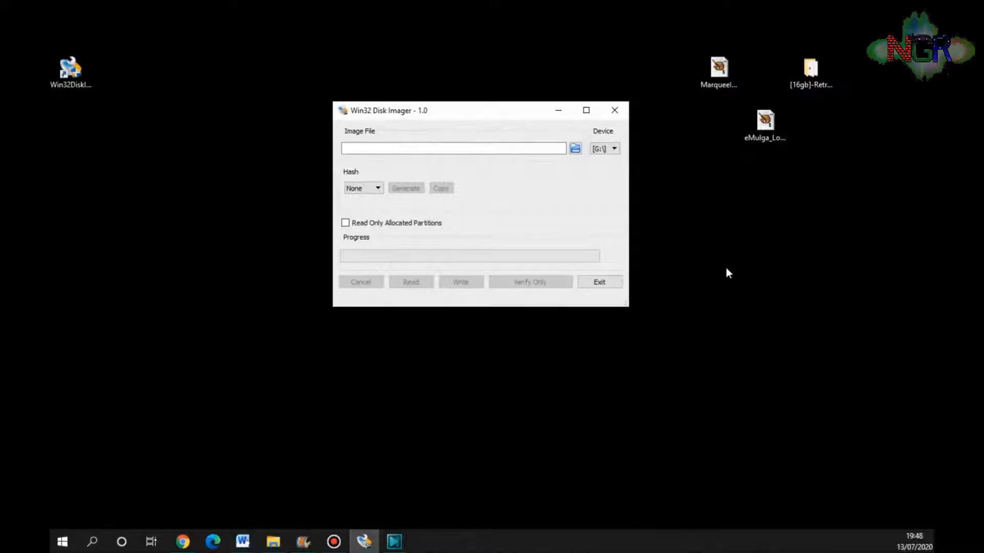
mouse_move(691, 371)
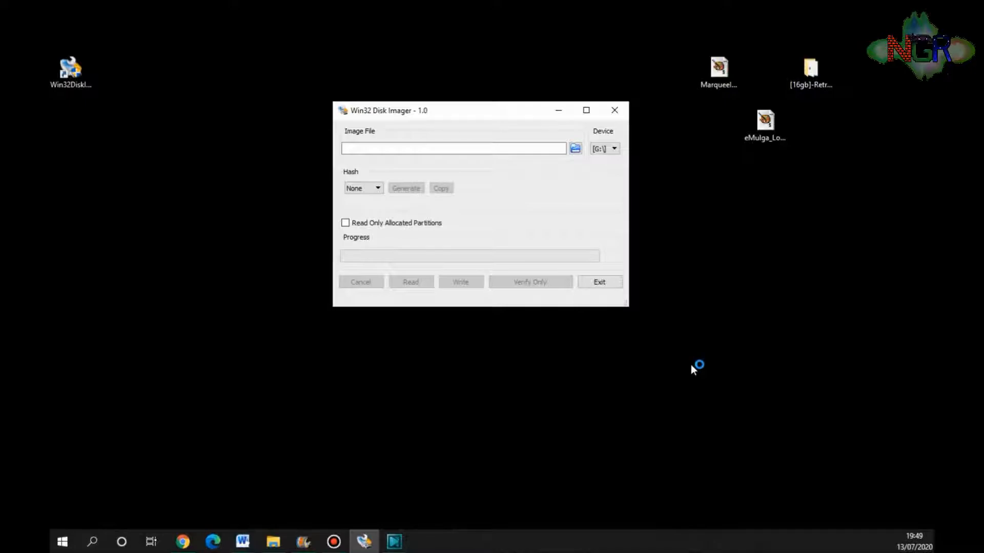
mouse_move(688, 379)
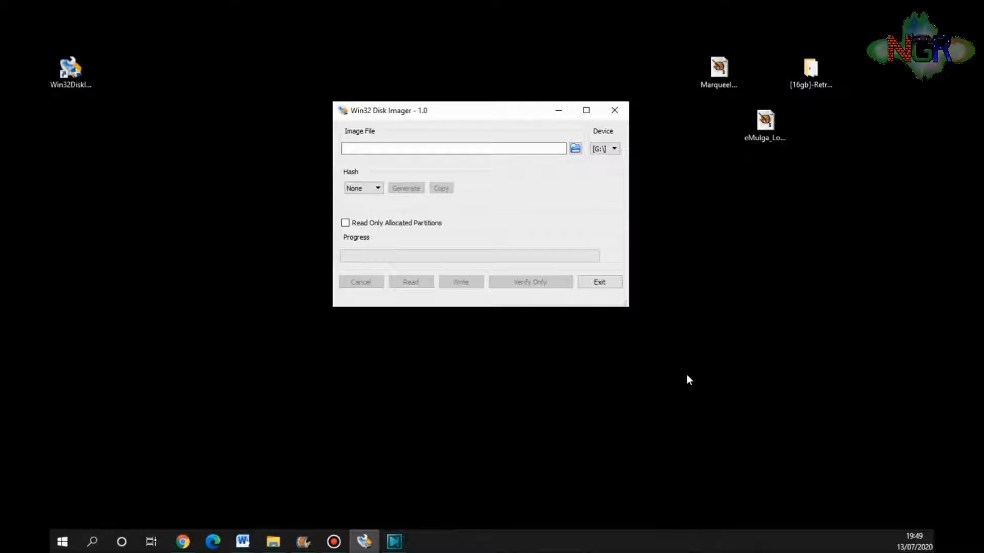
click(272, 541)
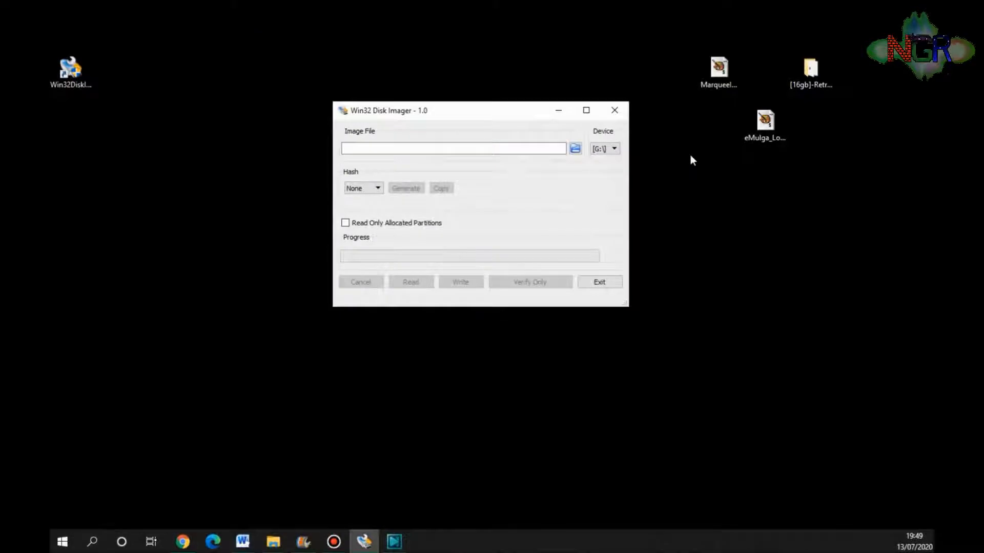
drag(388, 109, 407, 122)
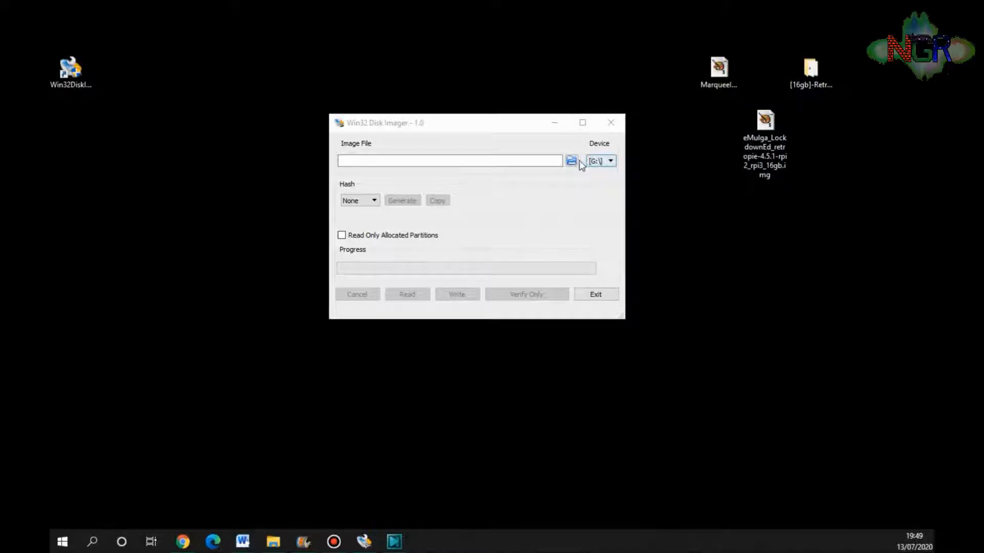
Load the RetroPie 16gb .img from the Desktop as the image file.
click(572, 161)
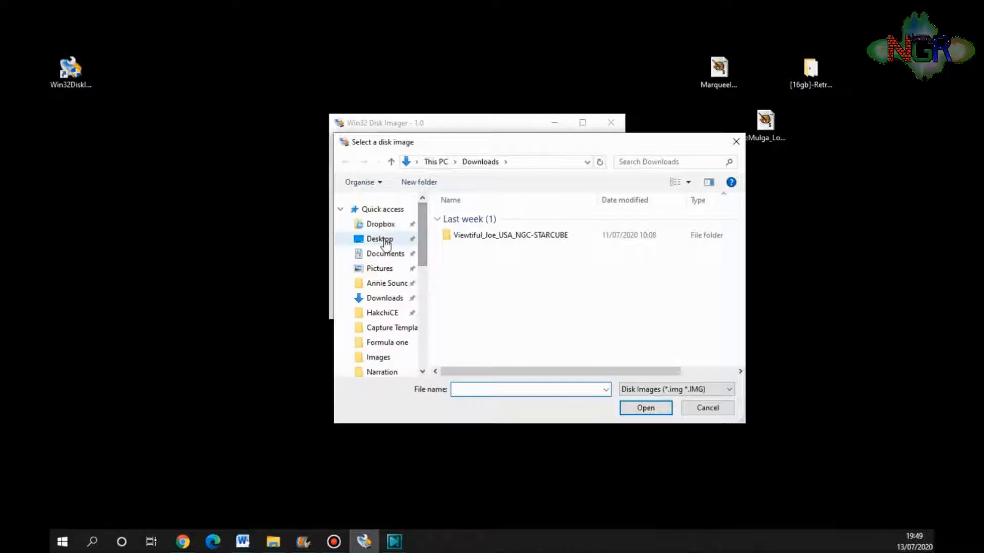
click(379, 239)
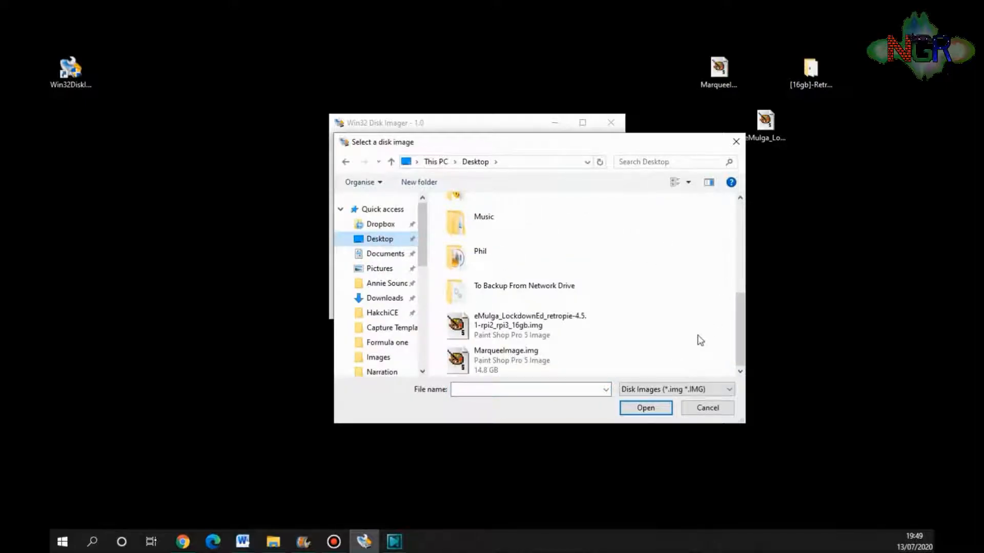
click(529, 325)
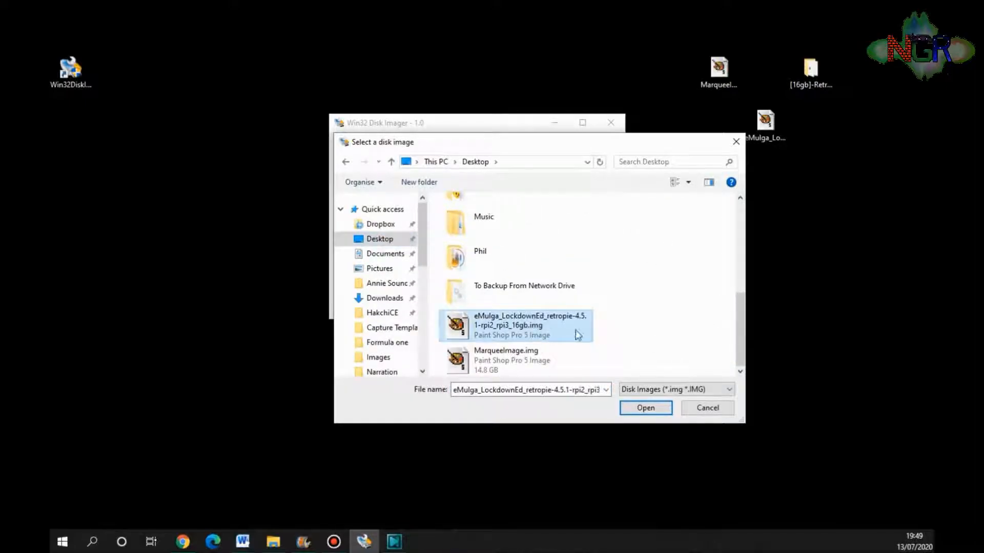
click(645, 408)
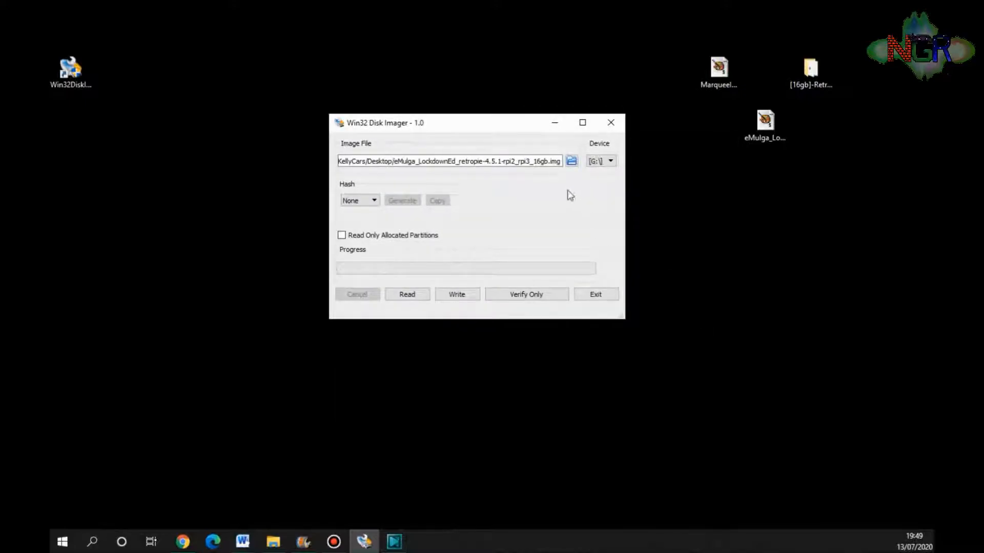
mouse_move(597, 172)
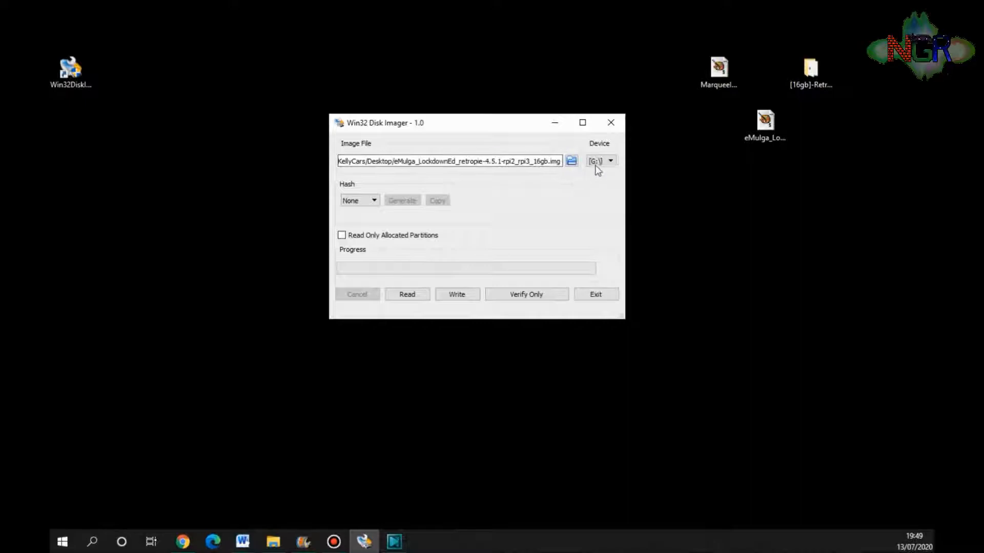
Set the target device to drive H: and start the write.
click(610, 160)
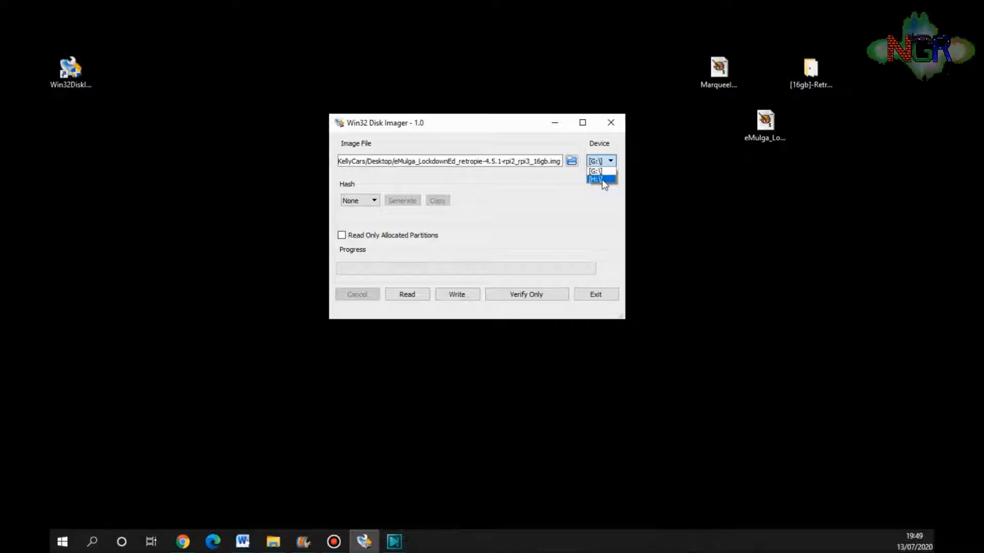
click(598, 180)
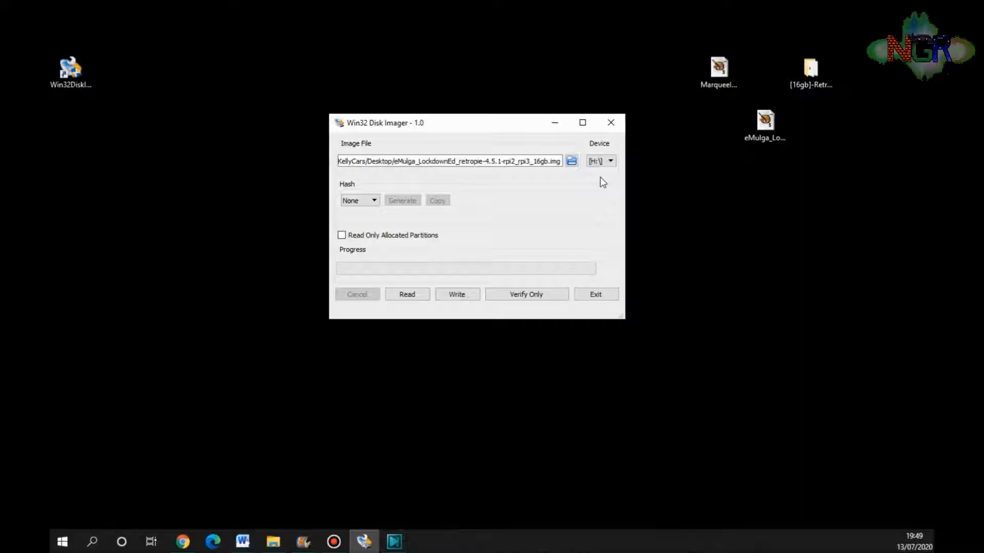
mouse_move(611, 181)
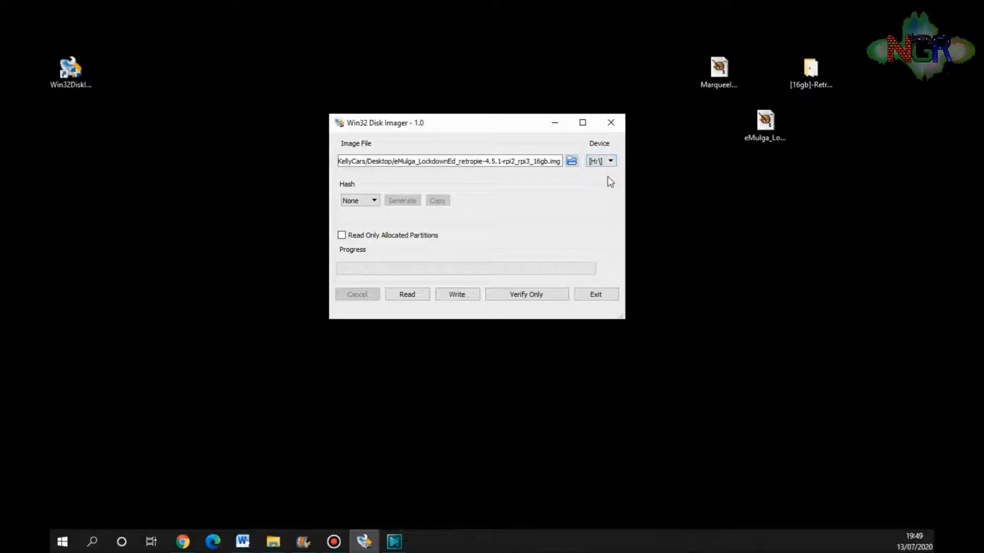
mouse_move(462, 300)
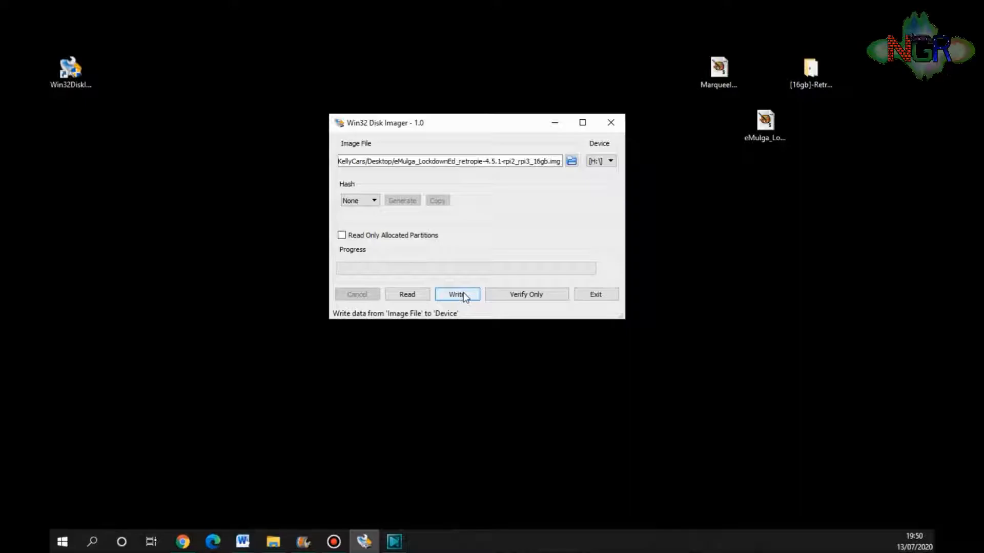
click(457, 294)
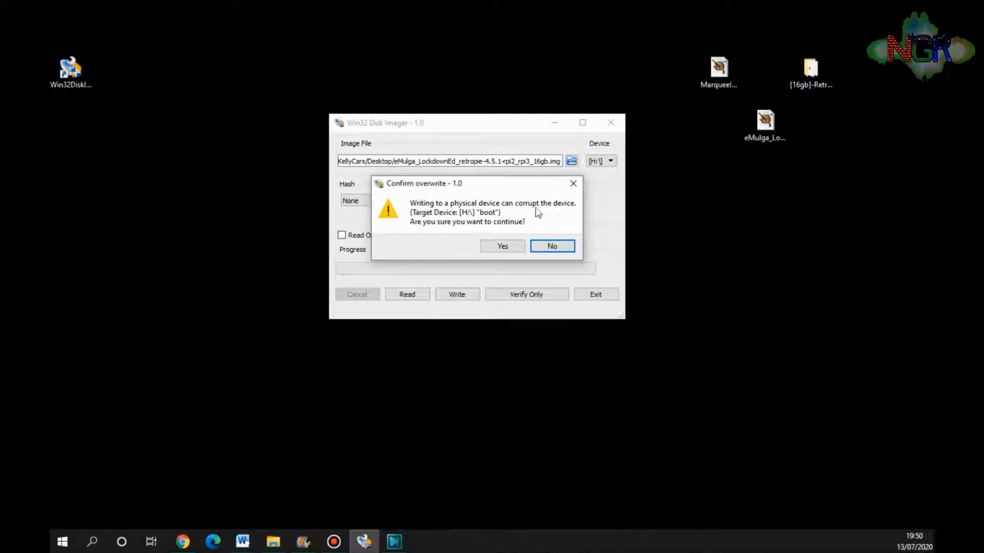
mouse_move(458, 244)
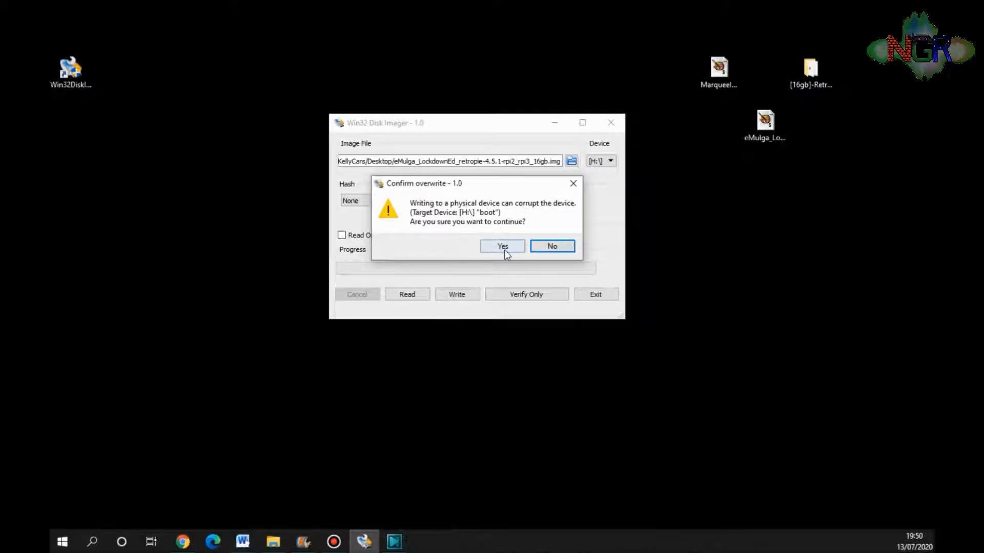
Confirm overwriting drive H: and let the RetroPie image write finish successfully.
click(502, 246)
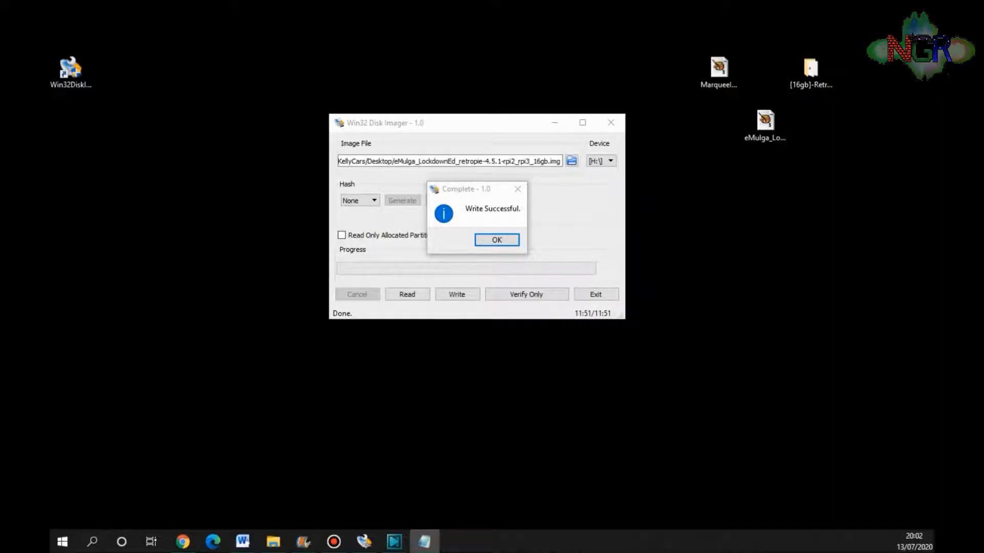
mouse_move(521, 193)
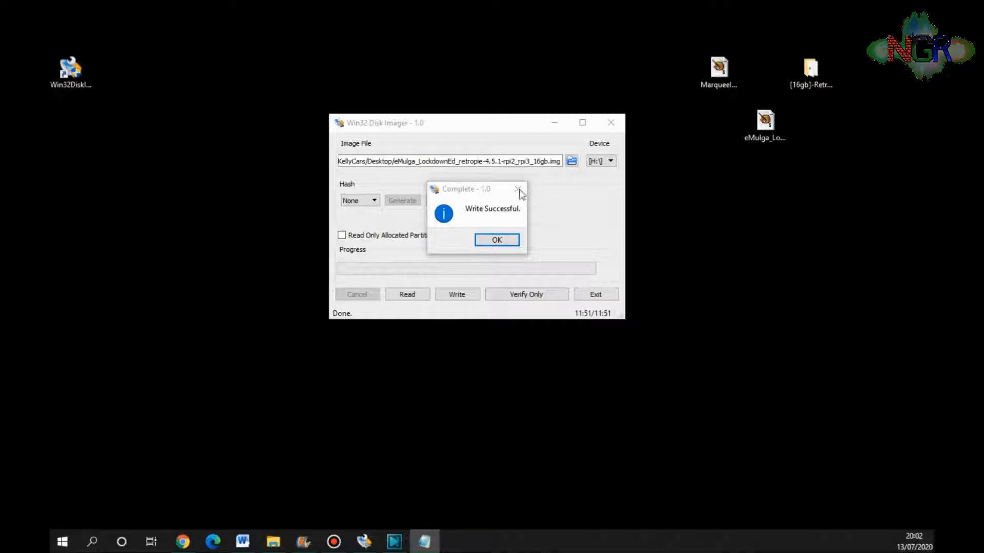
Dismiss the Write Successful notice and select the [16gb] desktop folder.
click(496, 240)
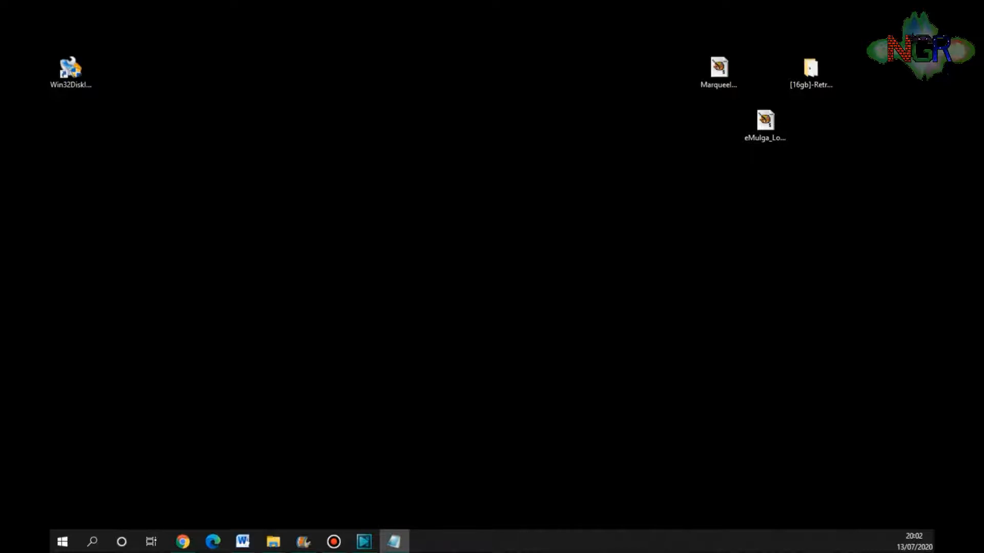
mouse_move(694, 291)
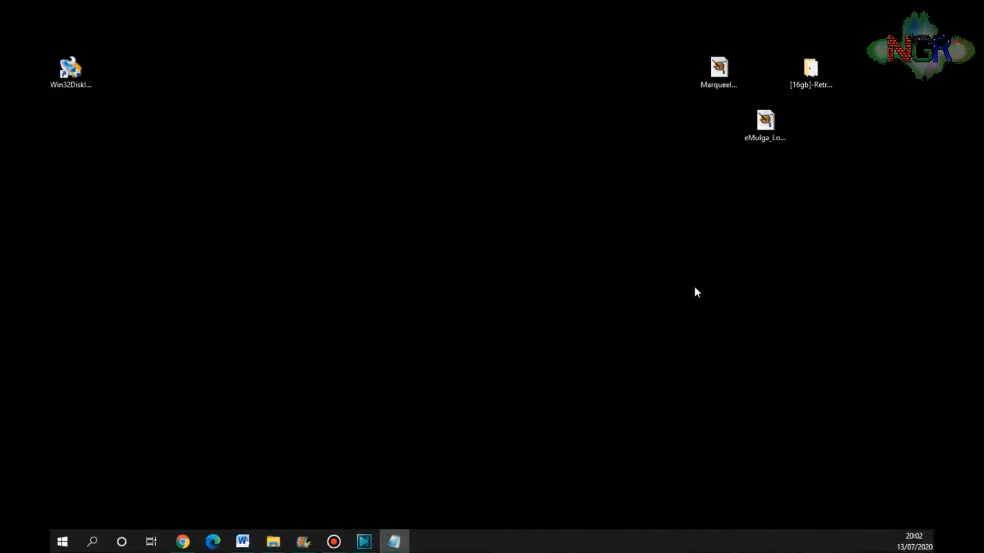
mouse_move(701, 278)
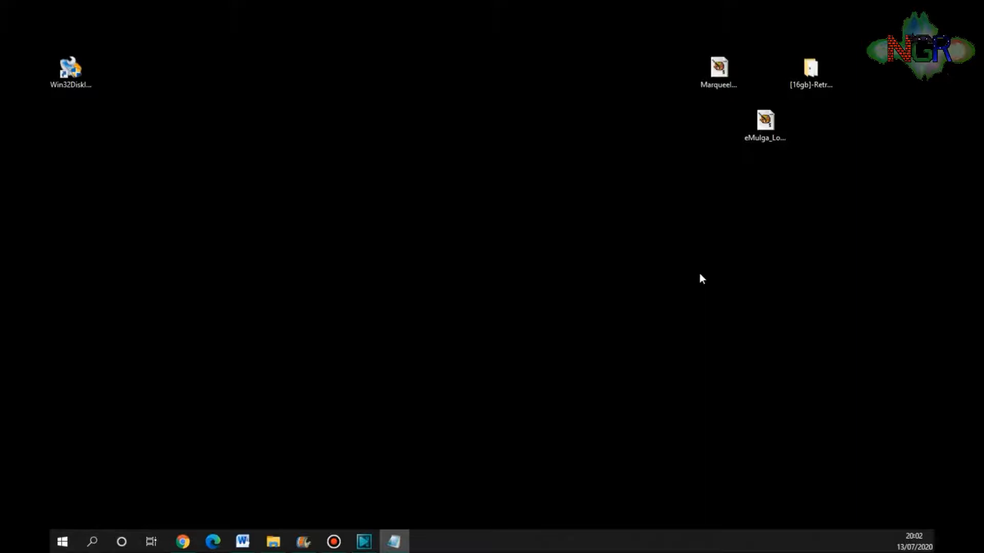
mouse_move(729, 281)
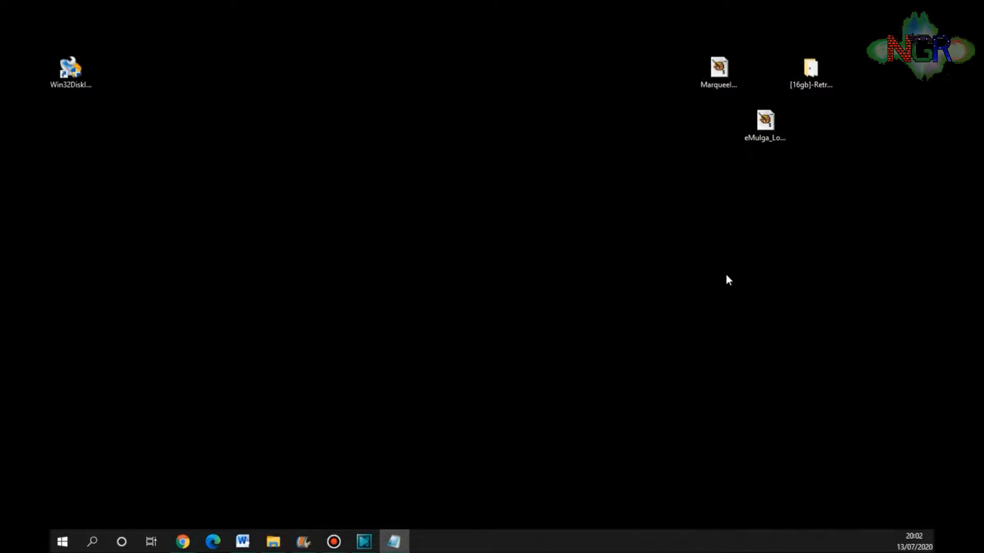
mouse_move(722, 282)
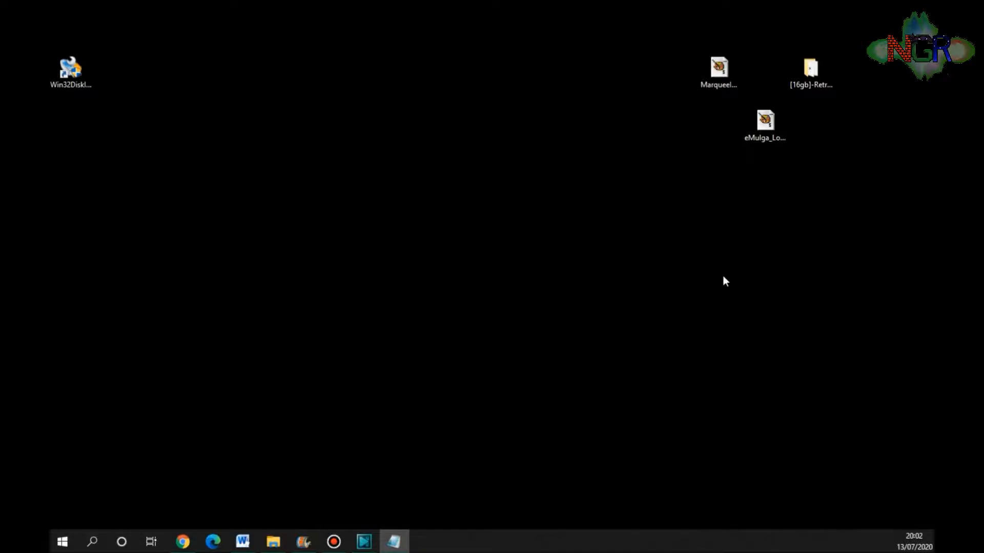
click(811, 66)
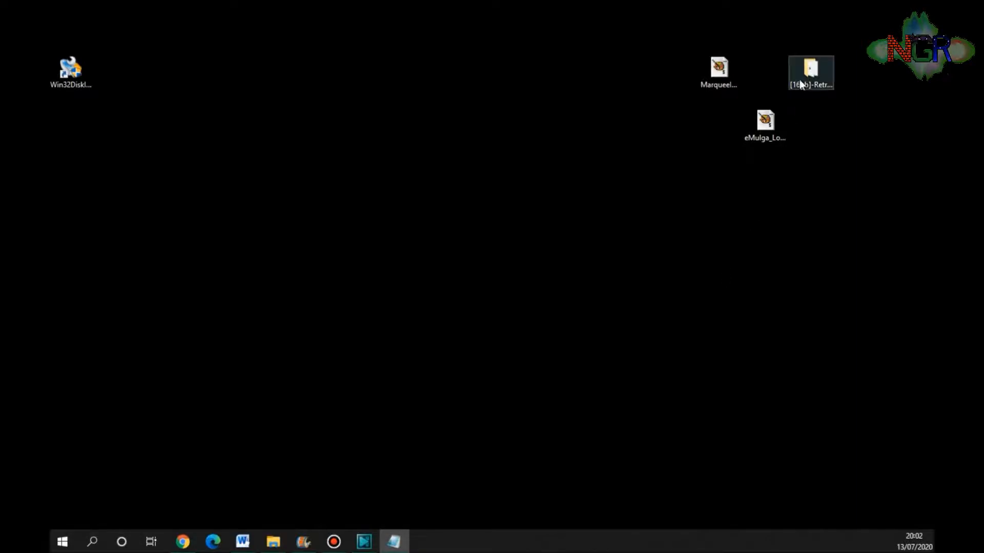